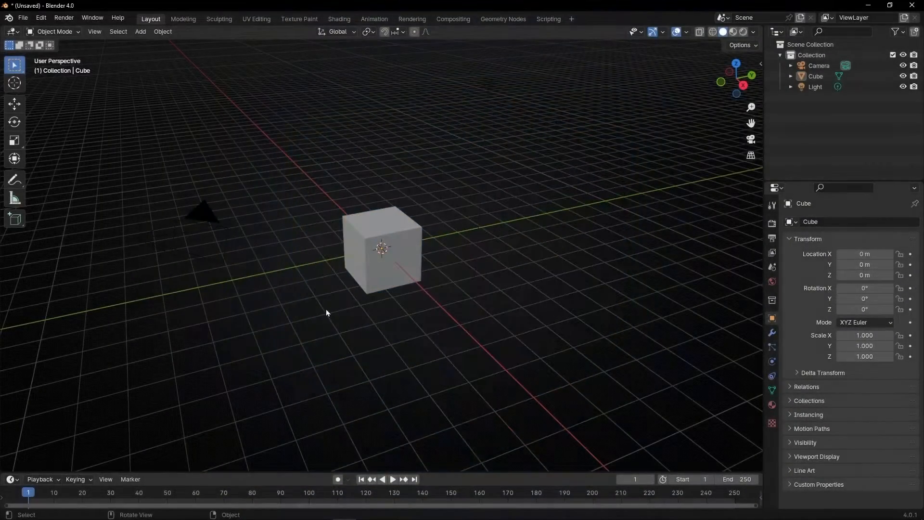
# - Split the 3D viewport vertically into two side-by-side areas showing the cube
pyautogui.click(382, 247)
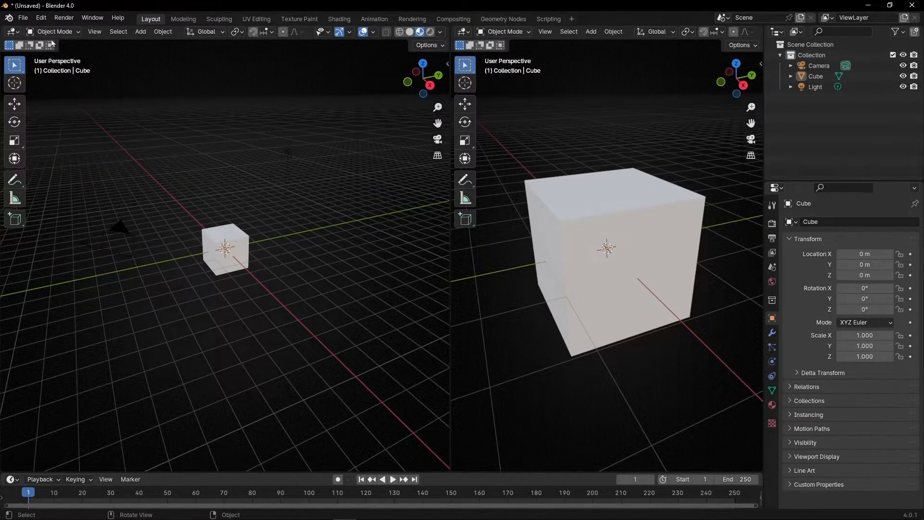
pyautogui.click(12, 31)
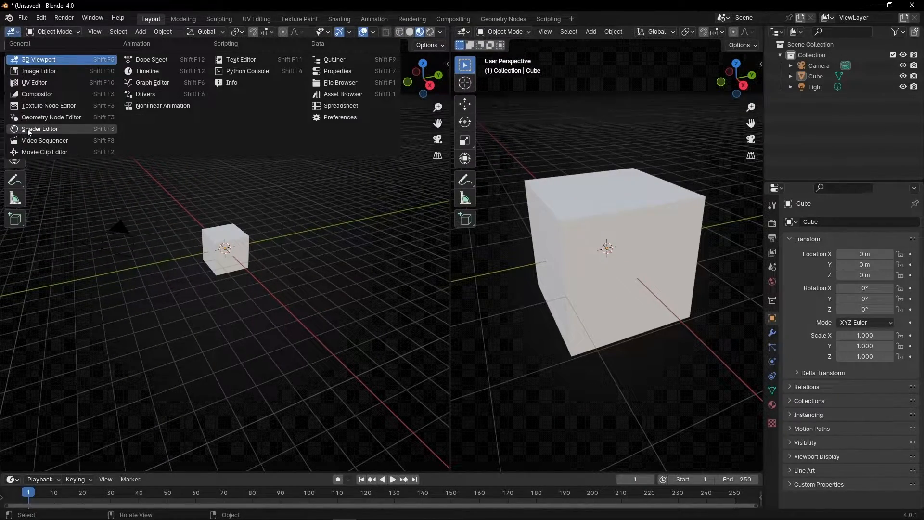
# - Make the left area a Shader Editor and drive the base colour with a Wave Texture set to Bands
pyautogui.click(40, 128)
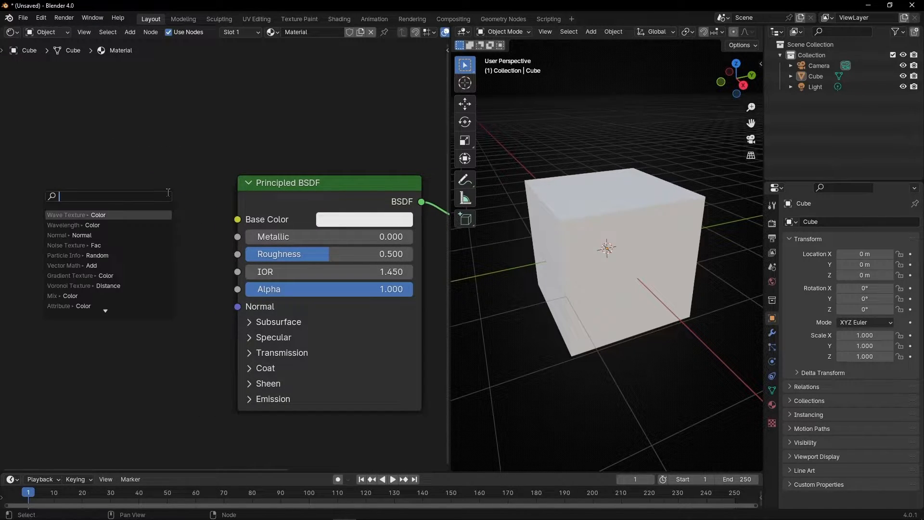
pyautogui.write('wave')
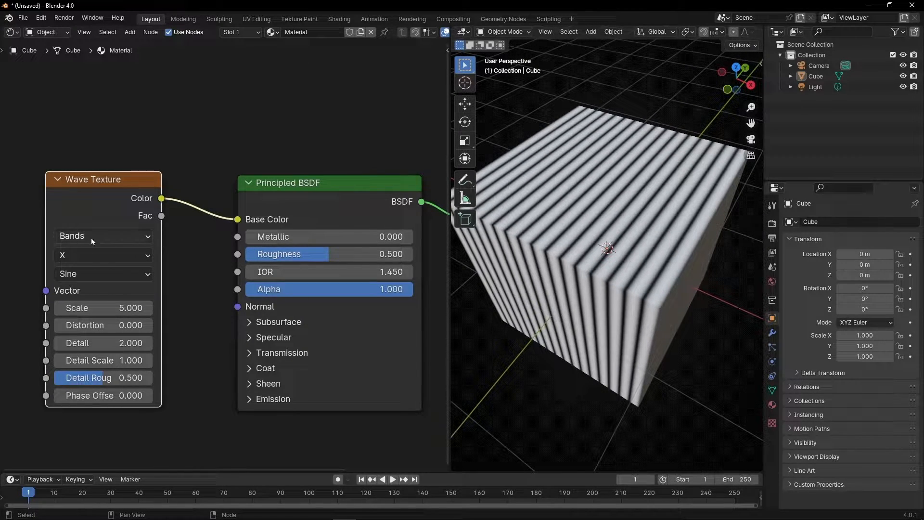
pyautogui.click(103, 234)
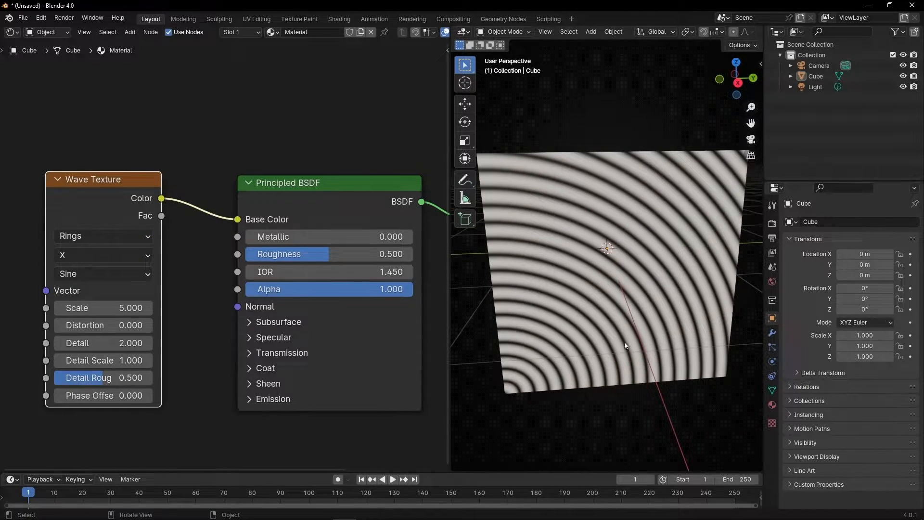
pyautogui.click(103, 236)
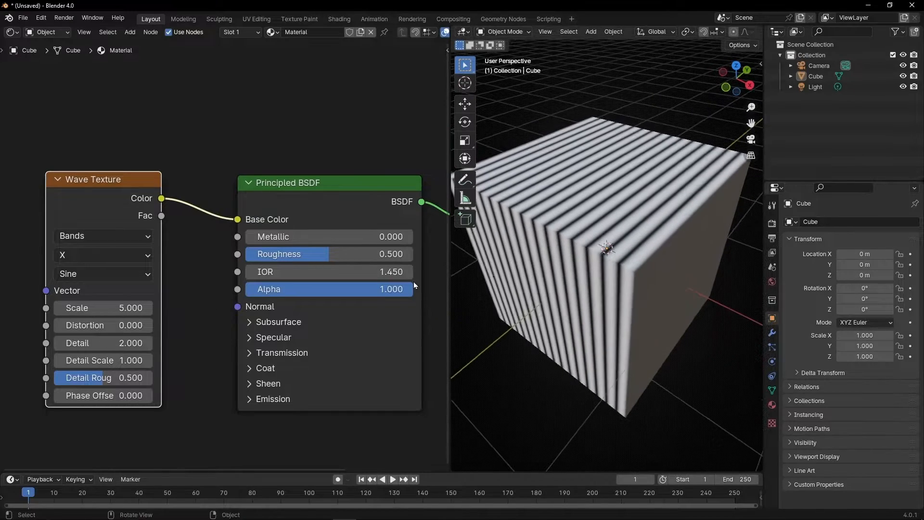
# - Set the Wave Texture to scale 1.9, distortion 4.5, detail 0 and phase offset 65
pyautogui.moveTo(103, 307); pyautogui.dragTo(147, 307)
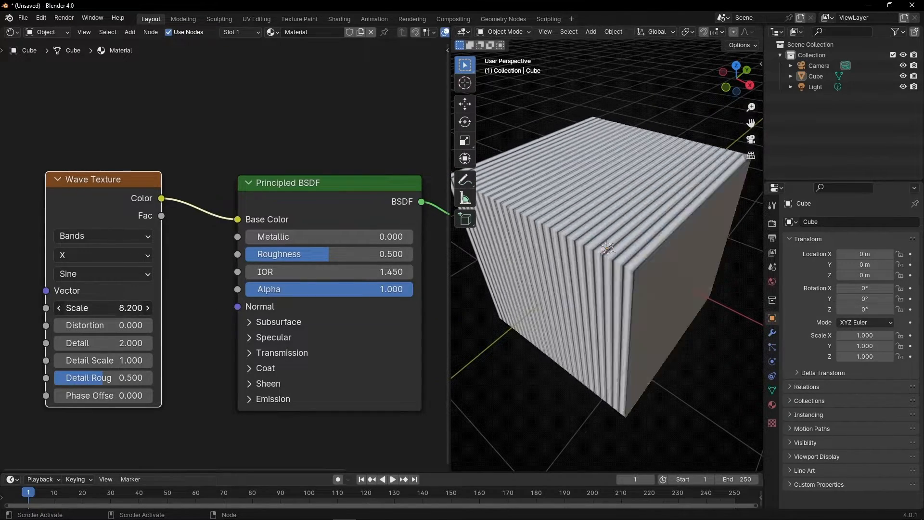
pyautogui.moveTo(103, 307); pyautogui.dragTo(124, 307)
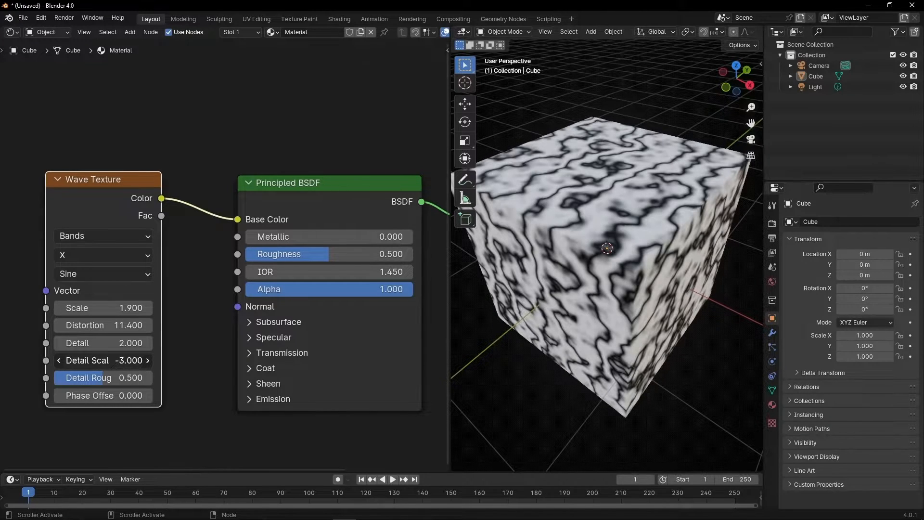
pyautogui.moveTo(103, 343); pyautogui.dragTo(103, 342)
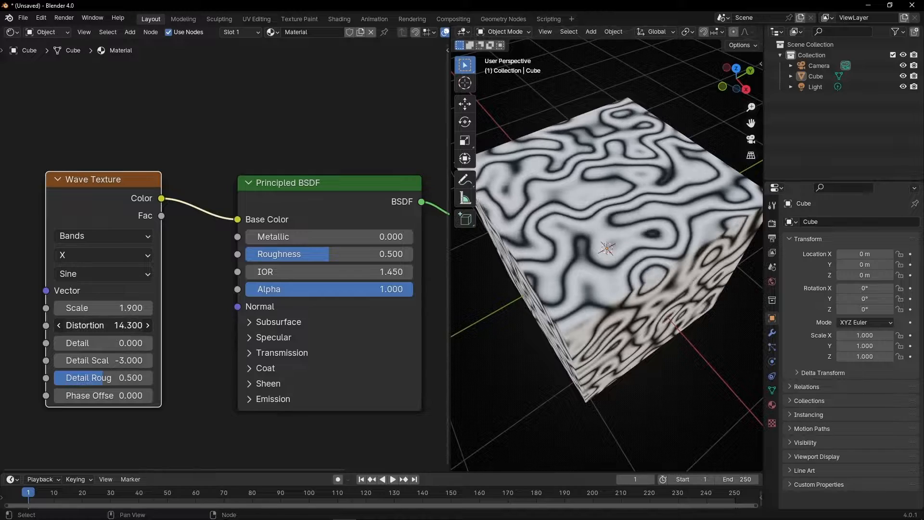
pyautogui.moveTo(103, 324); pyautogui.dragTo(124, 324)
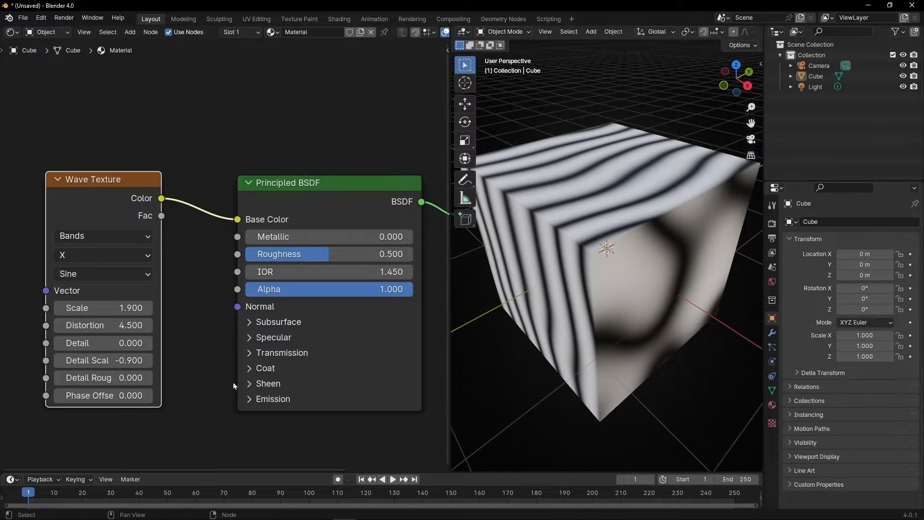
pyautogui.moveTo(103, 396); pyautogui.dragTo(147, 395)
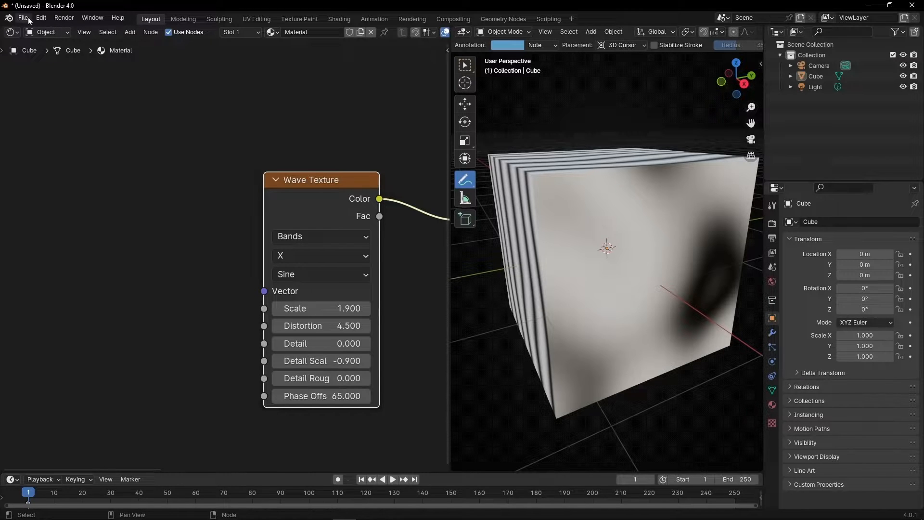
# - Enable the Node Wrangler add-on in Preferences so Texture Coordinate and Mapping nodes can be added
pyautogui.click(41, 17)
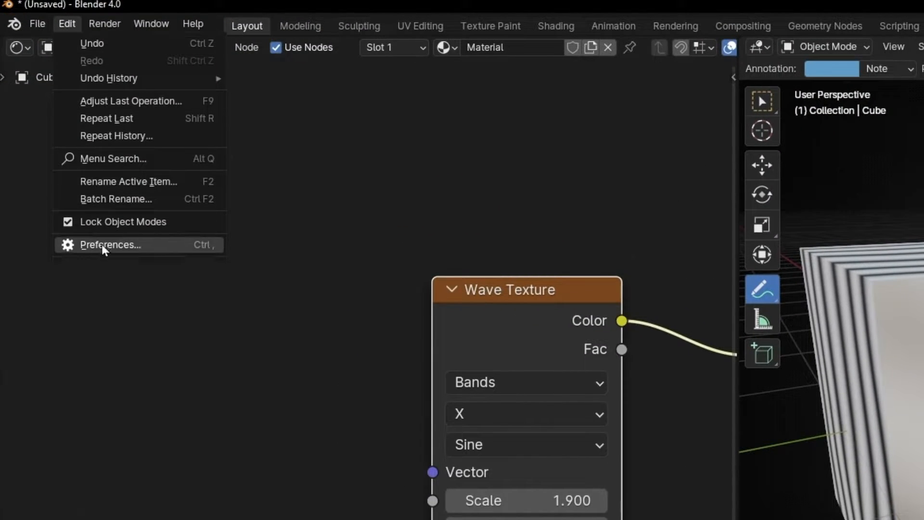
pyautogui.click(110, 244)
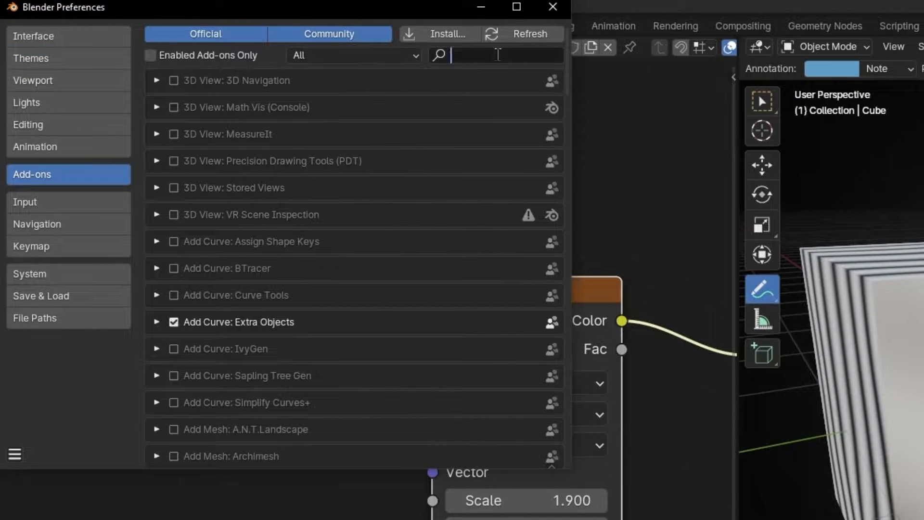
pyautogui.write('wra')
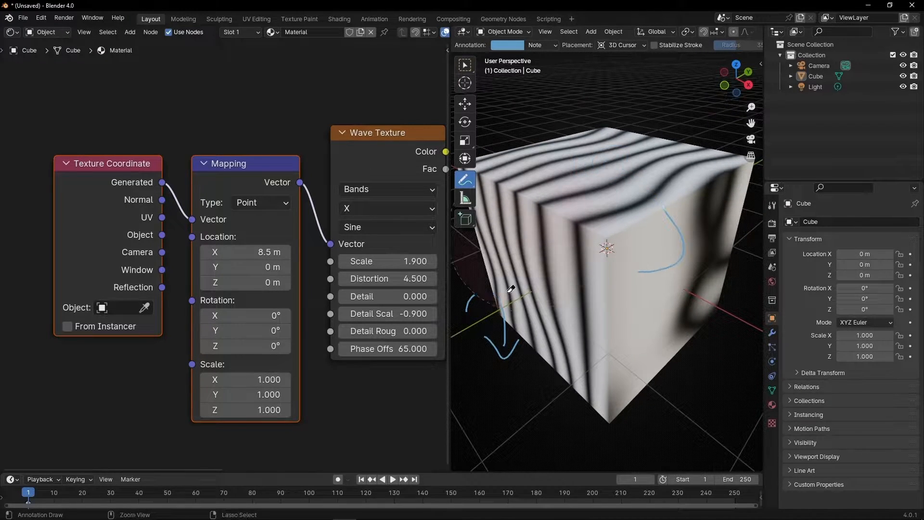
# - Rotate the Mapping node 90° around Y so the bands run horizontally
pyautogui.moveTo(244, 331); pyautogui.dragTo(253, 330)
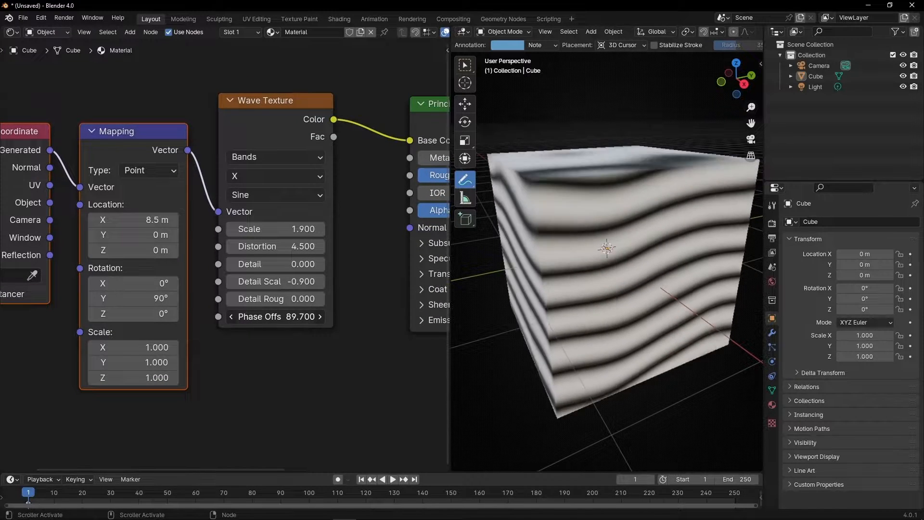
# - Drive the wave phase offset with a frame-based expression so the bands animate
pyautogui.moveTo(275, 317); pyautogui.dragTo(247, 317)
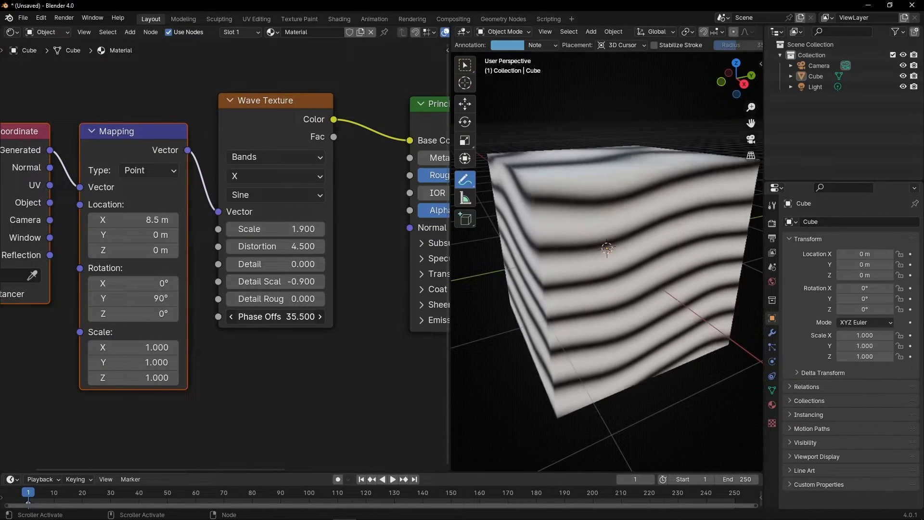
pyautogui.doubleClick(274, 316)
pyautogui.write('#')
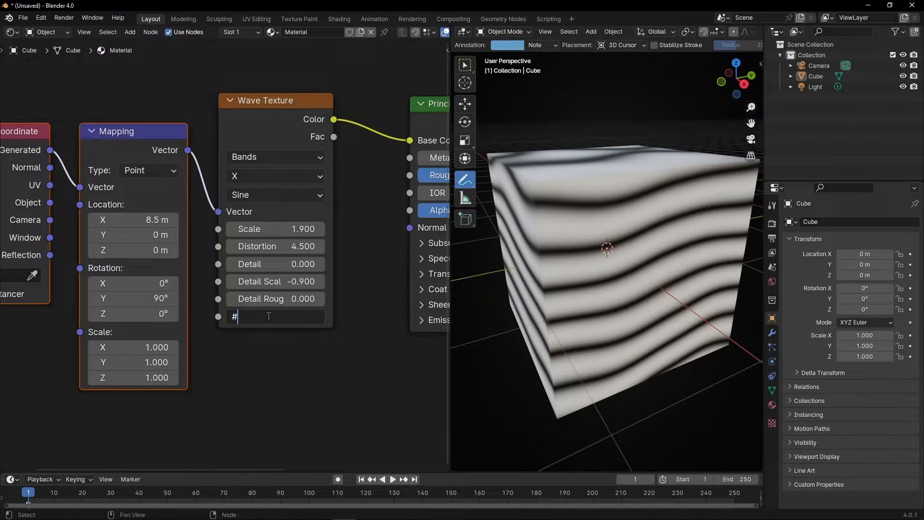
pyautogui.write('frame')
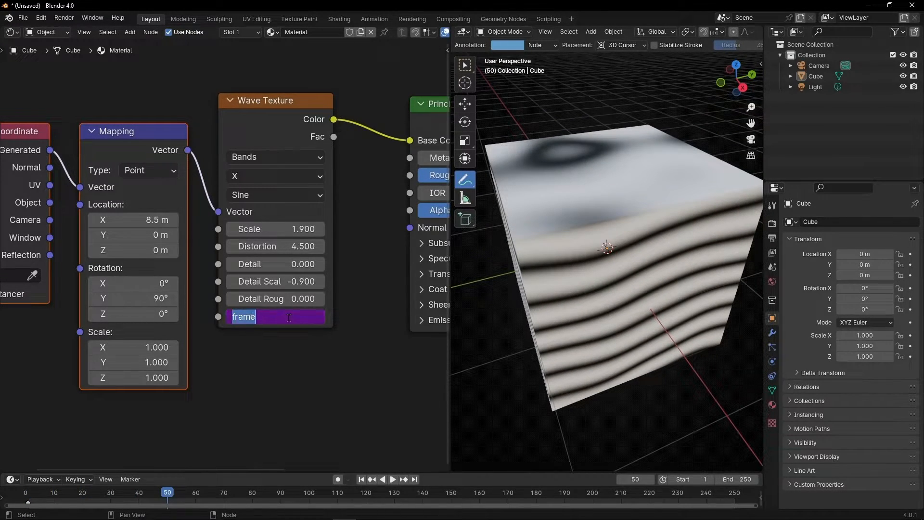
pyautogui.write('/')
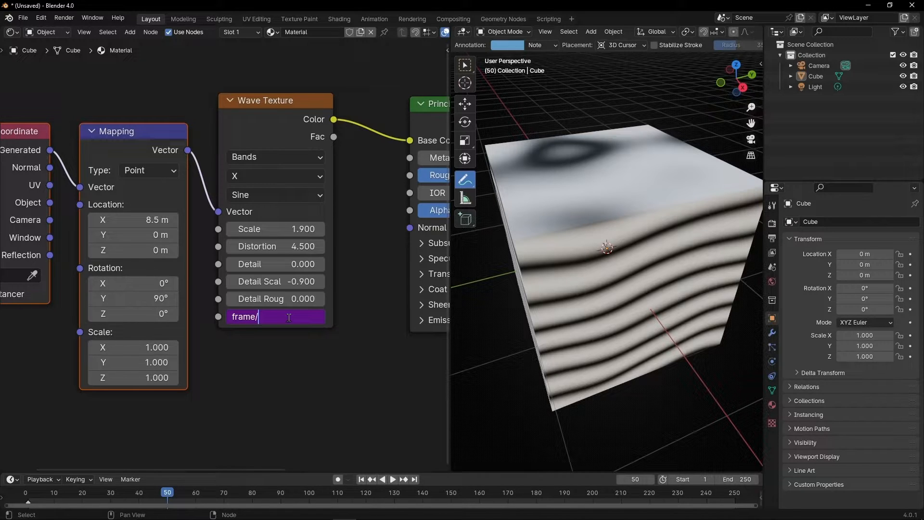
pyautogui.click(393, 479)
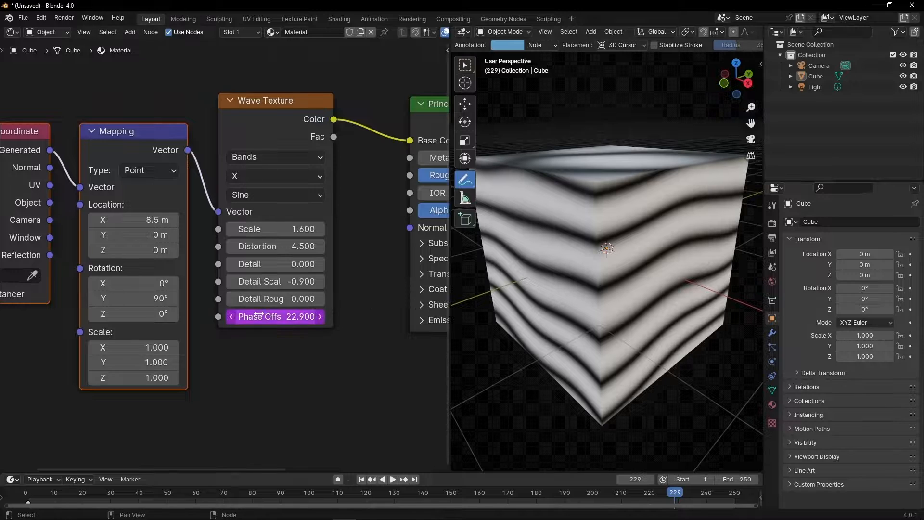
# - Play the timeline to preview the moving wave bands, then stop playback
pyautogui.click(393, 479)
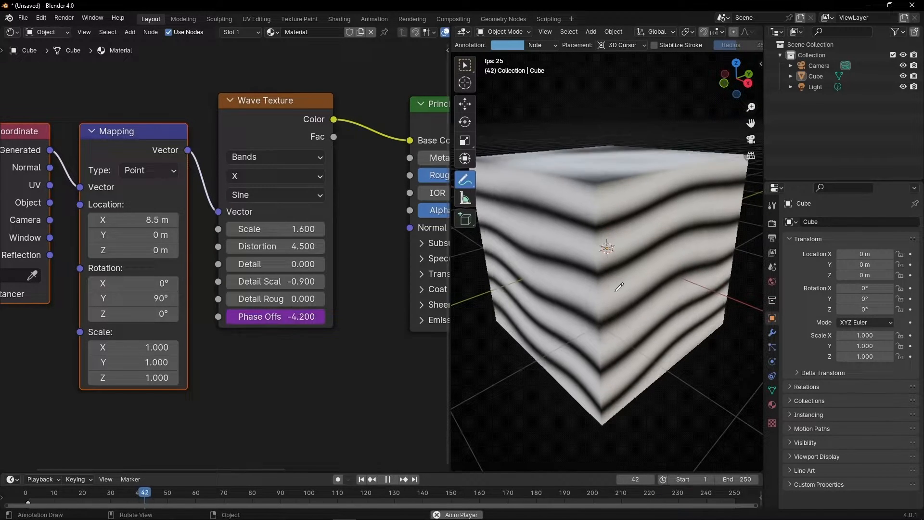
pyautogui.click(393, 478)
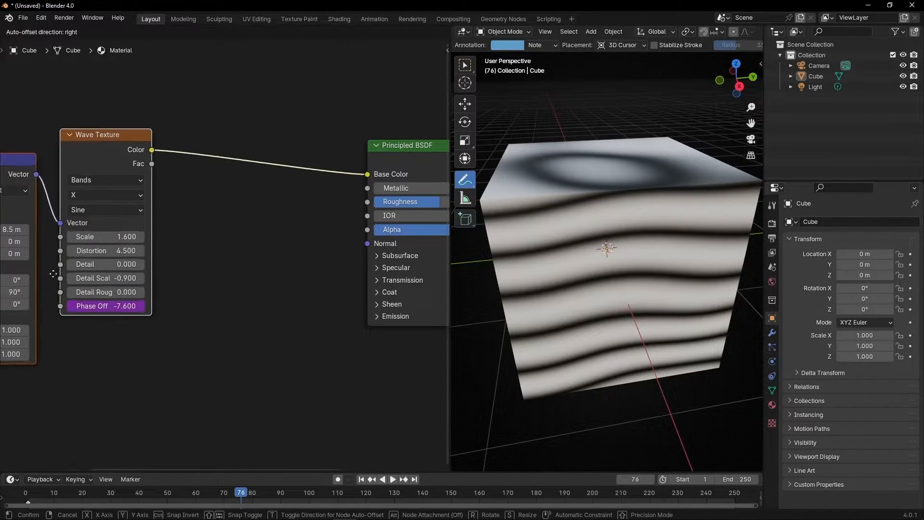
# - Insert a Color Ramp between the Wave Texture colour and the shader's base colour
pyautogui.write('color ra')
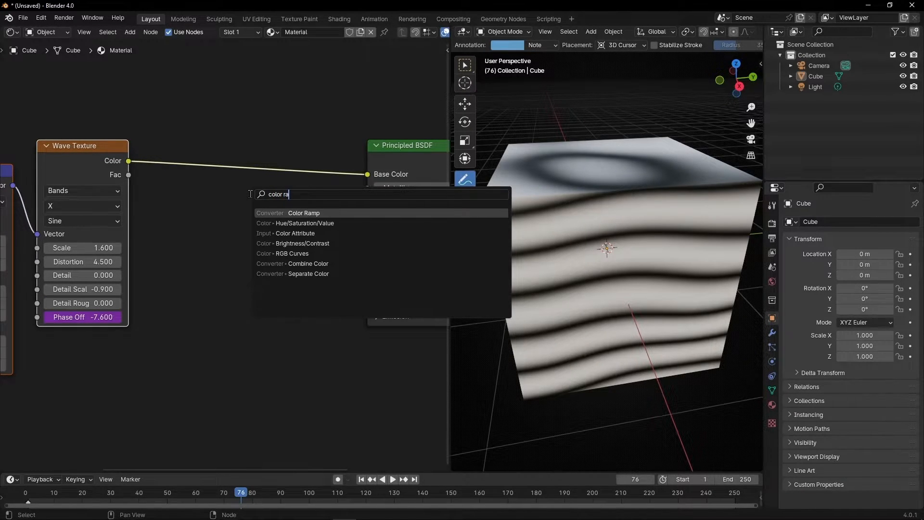
pyautogui.click(303, 213)
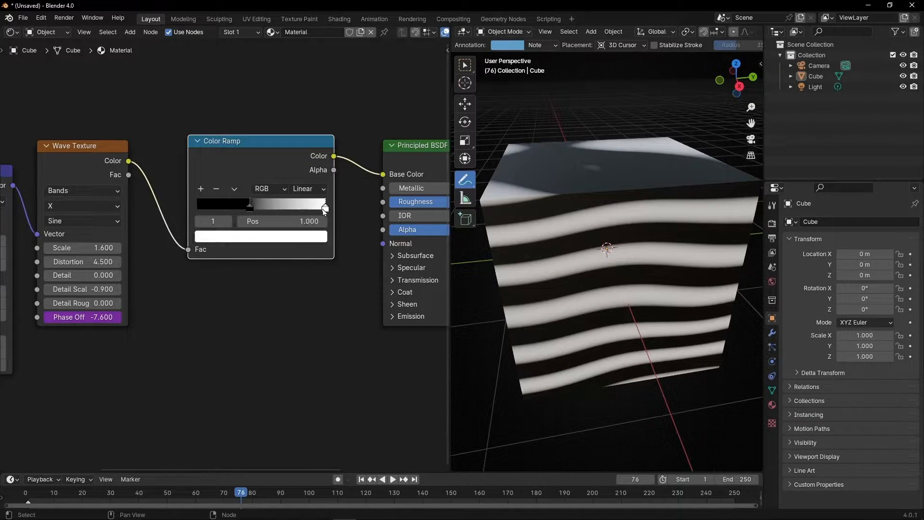
pyautogui.moveTo(322, 203); pyautogui.dragTo(266, 203)
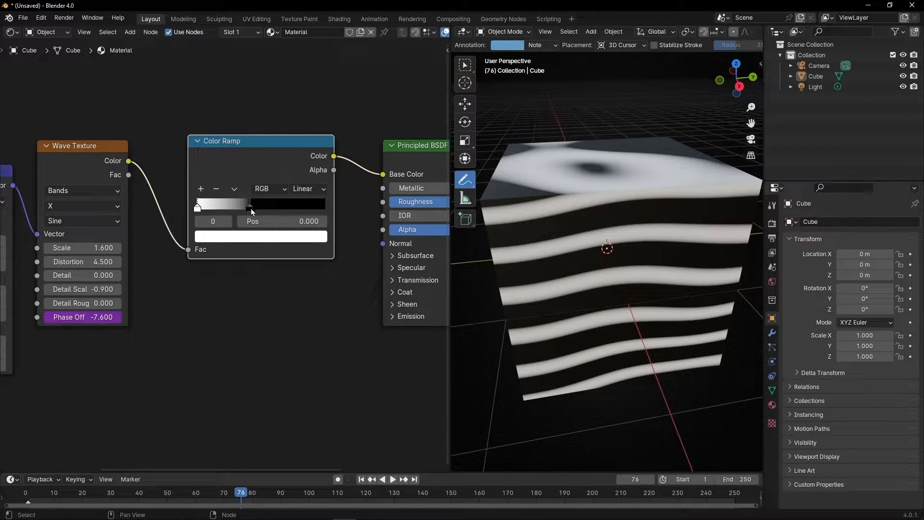
# - Adjust and add ramp stops so the bands become thin white lines on black
pyautogui.moveTo(197, 204); pyautogui.dragTo(222, 204)
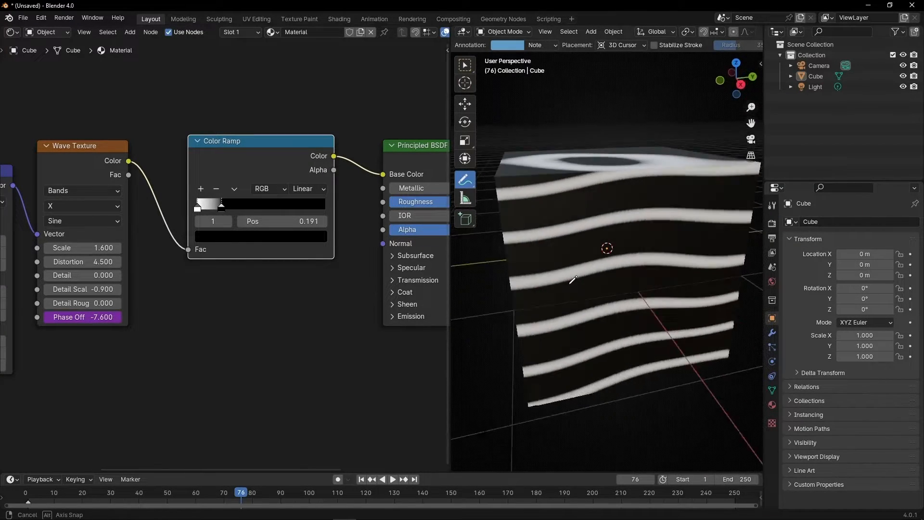
pyautogui.moveTo(223, 204); pyautogui.dragTo(245, 204)
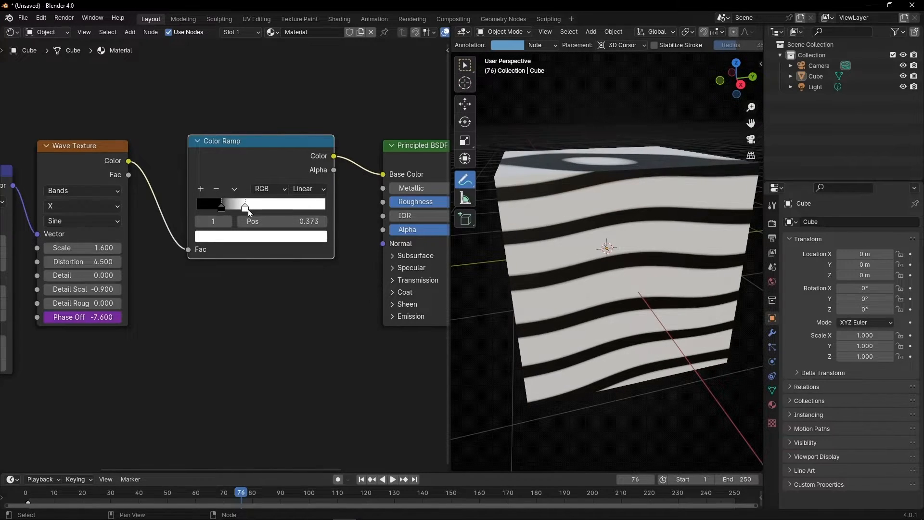
pyautogui.moveTo(244, 204); pyautogui.dragTo(254, 204)
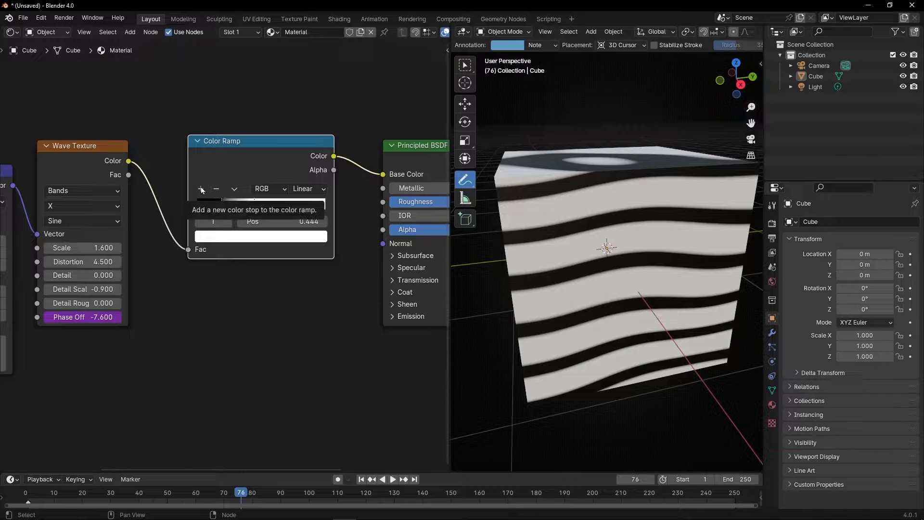
pyautogui.click(201, 189)
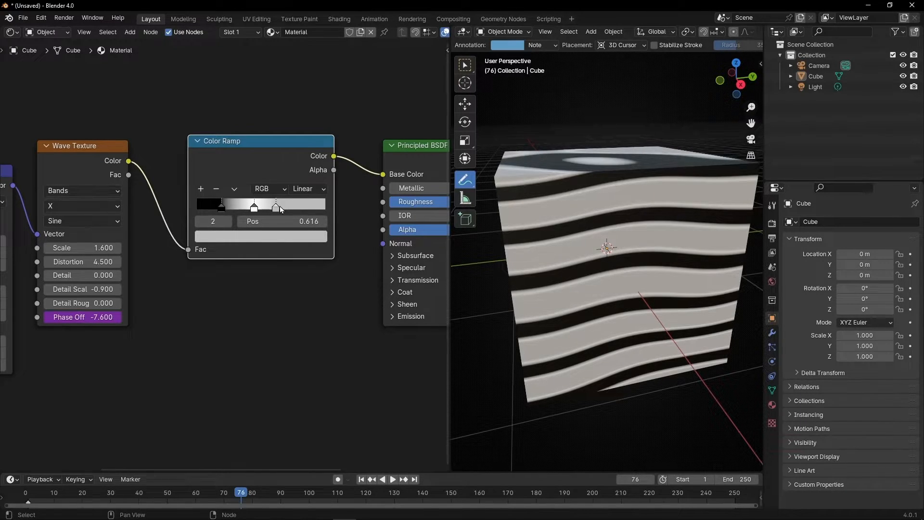
pyautogui.click(259, 204)
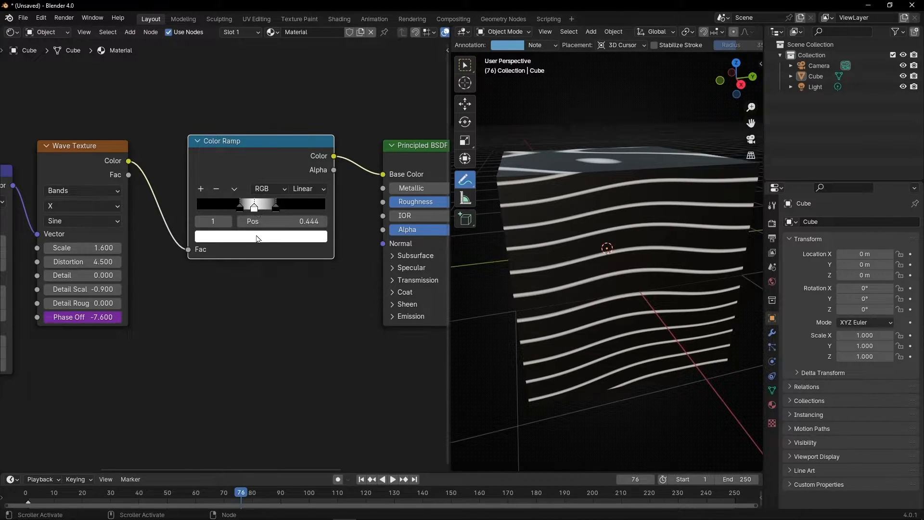
# - Colour the middle ramp stop blue with constant interpolation, giving crisp blue contour lines
pyautogui.click(261, 235)
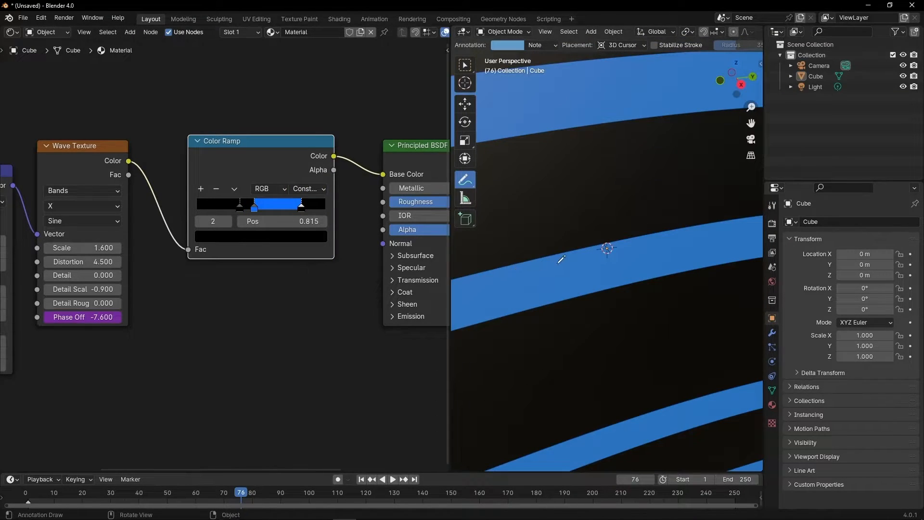
pyautogui.moveTo(509, 167)
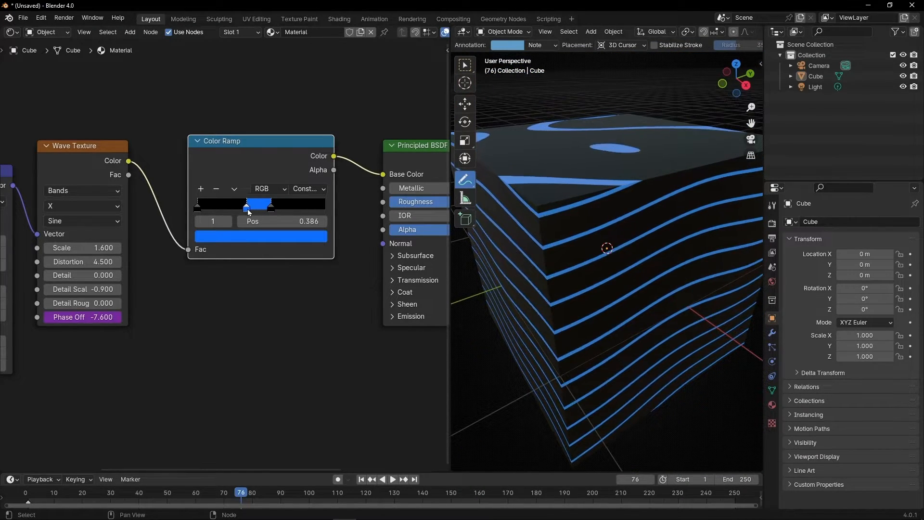
pyautogui.click(392, 479)
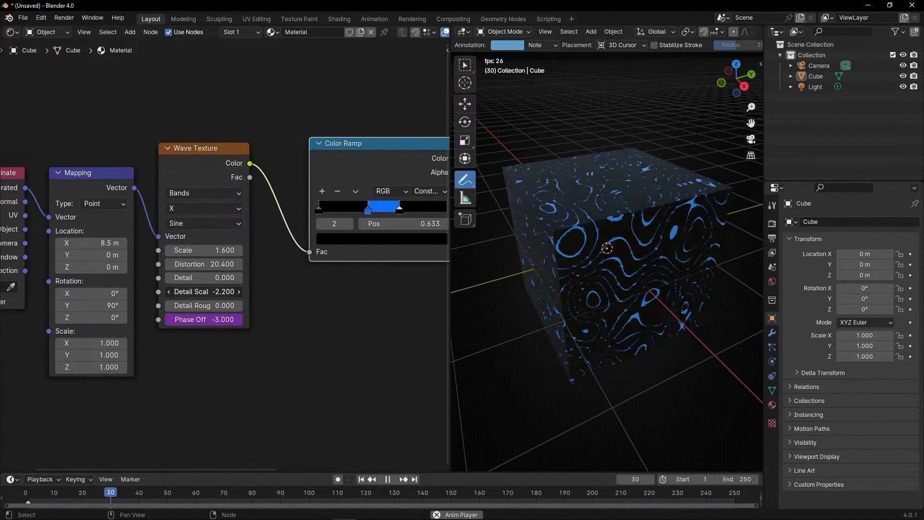
pyautogui.click(386, 478)
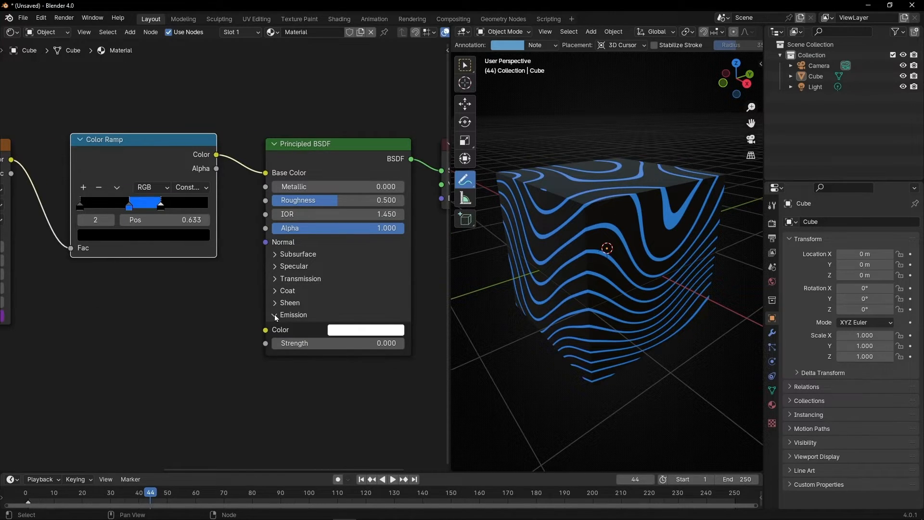
# - Feed the ramp colour into the Principled BSDF emission and raise its strength to 12.9
pyautogui.moveTo(217, 154); pyautogui.dragTo(230, 167)
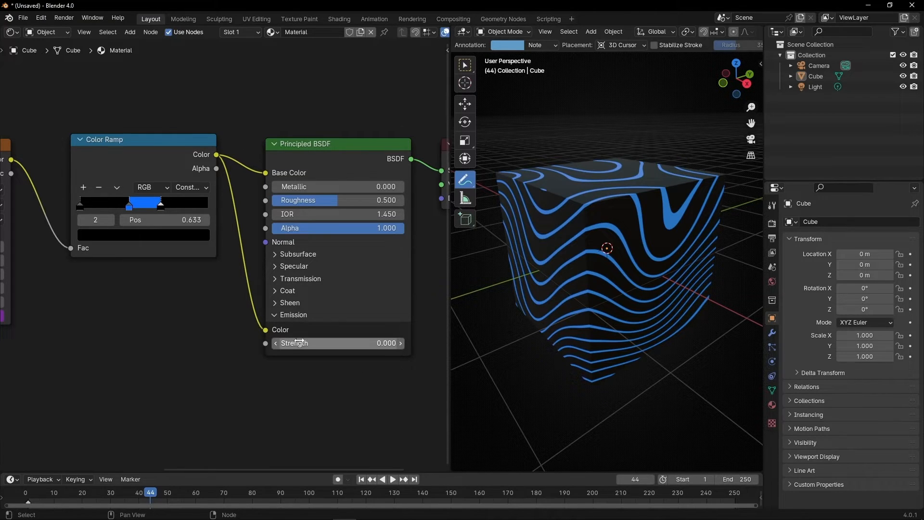
pyautogui.moveTo(295, 343); pyautogui.dragTo(389, 343)
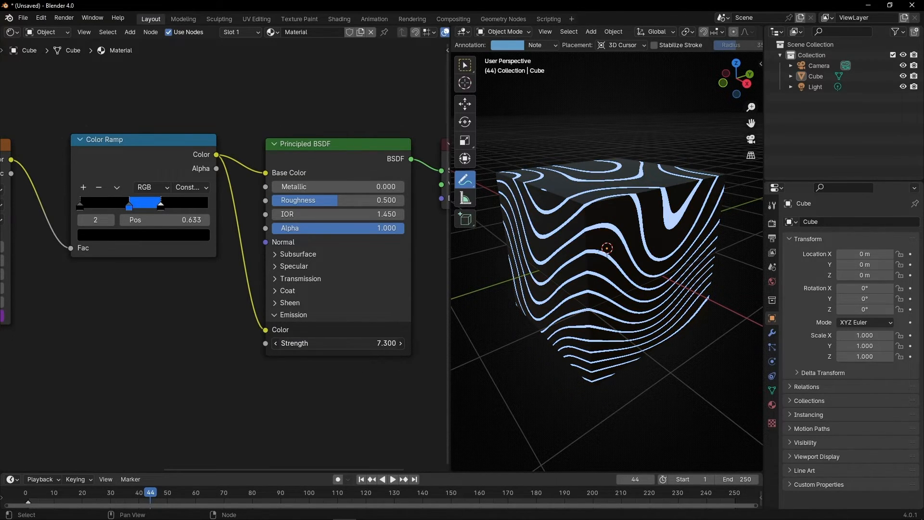
pyautogui.moveTo(336, 342); pyautogui.dragTo(383, 343)
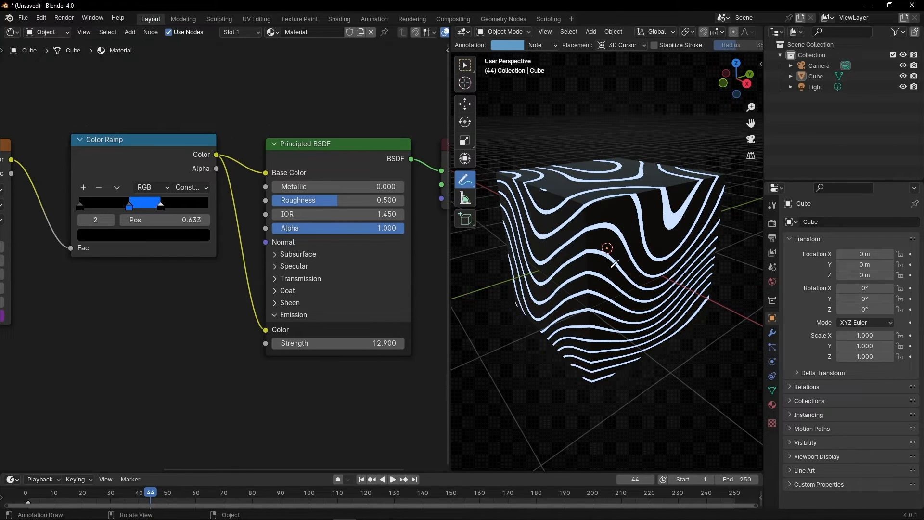
pyautogui.click(392, 478)
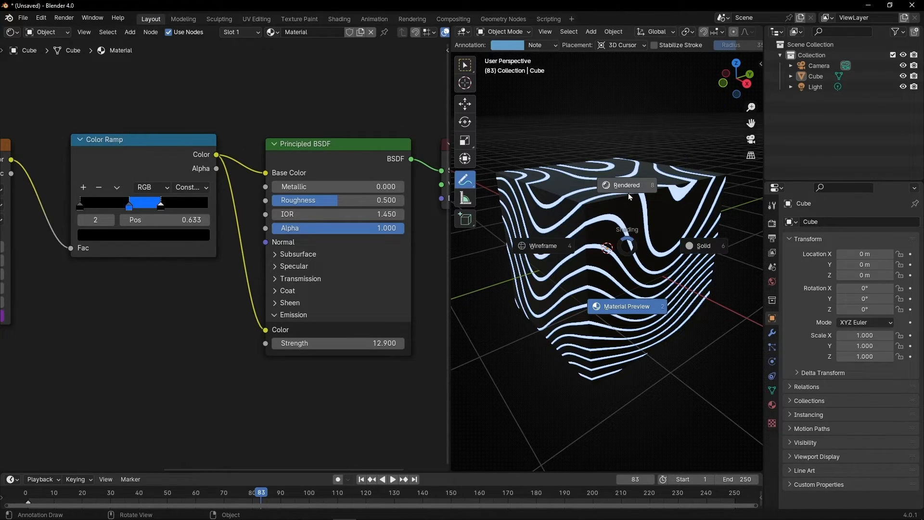
# - Switch the viewport to Rendered shading and enable Bloom so the blue bands glow
pyautogui.click(626, 185)
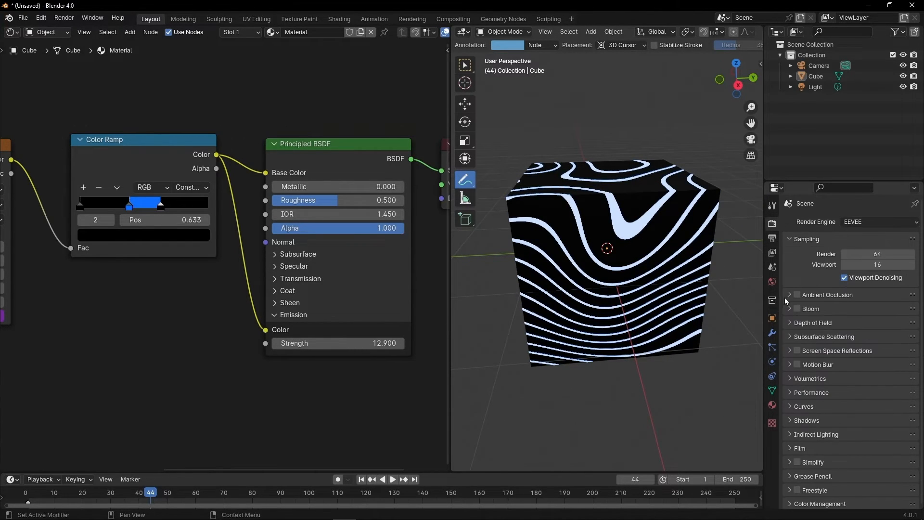
pyautogui.click(796, 308)
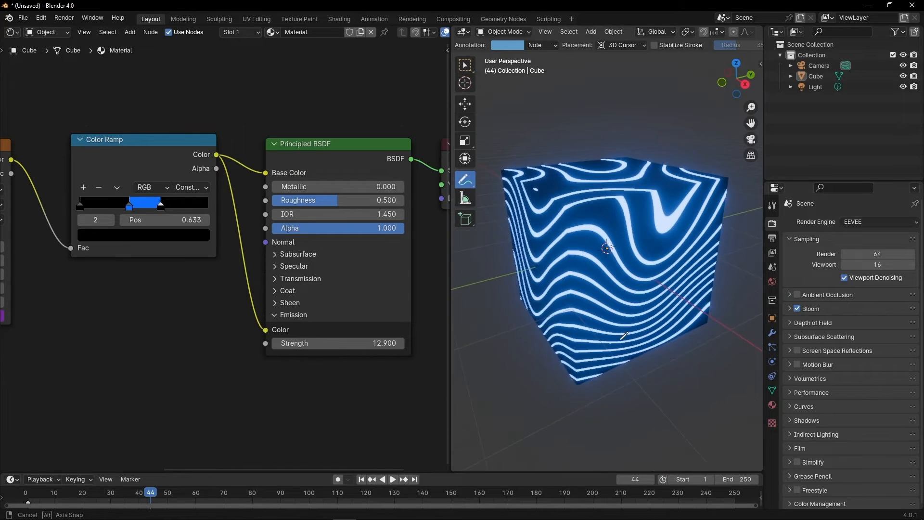